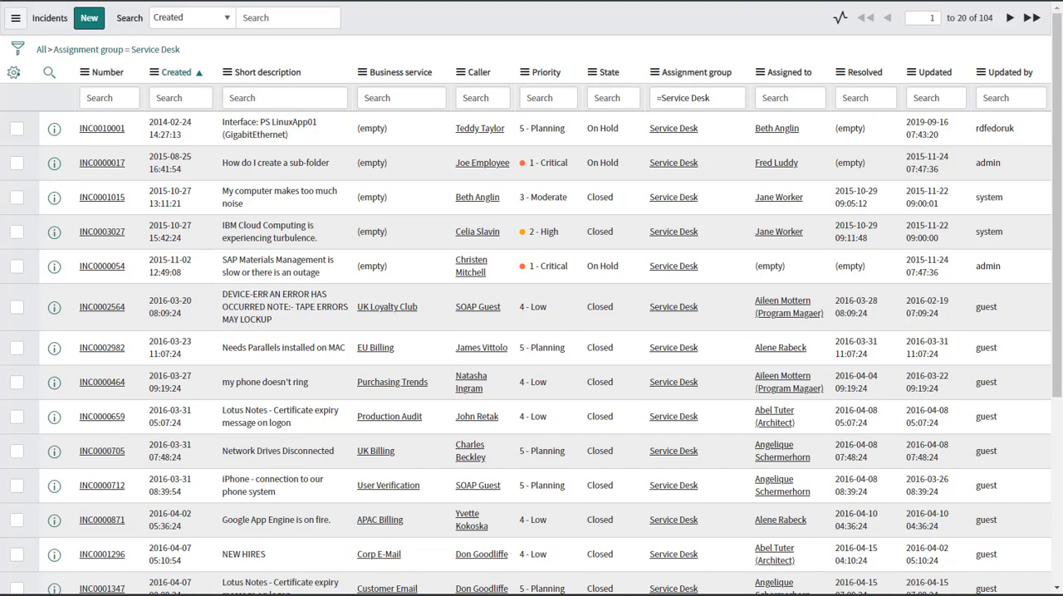
mouse_move(605, 77)
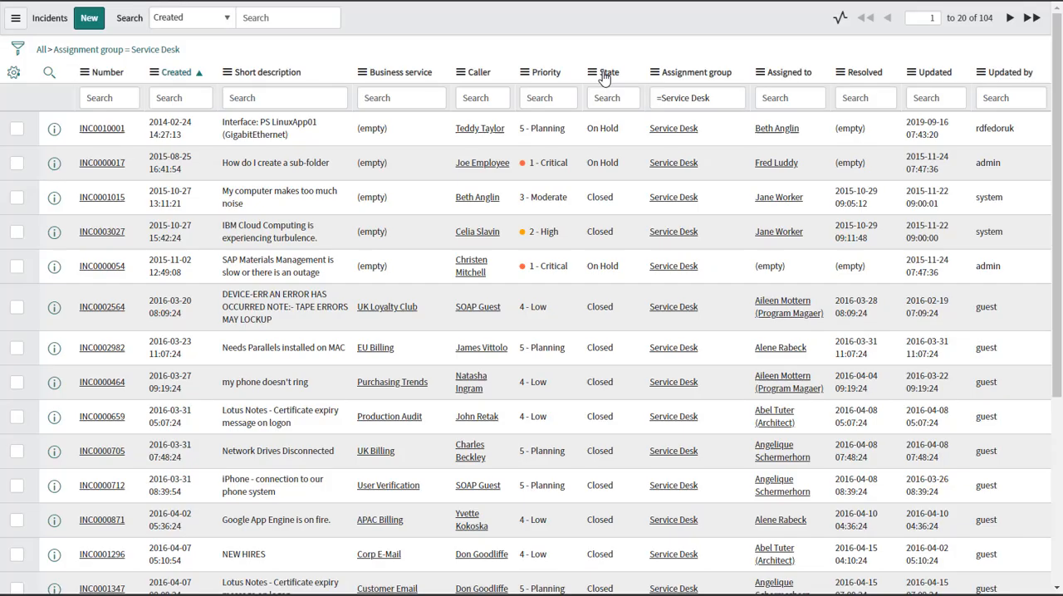
Step: Show the Service Desk incident list as a Visual Task Board with one lane per State
left_click(603, 73)
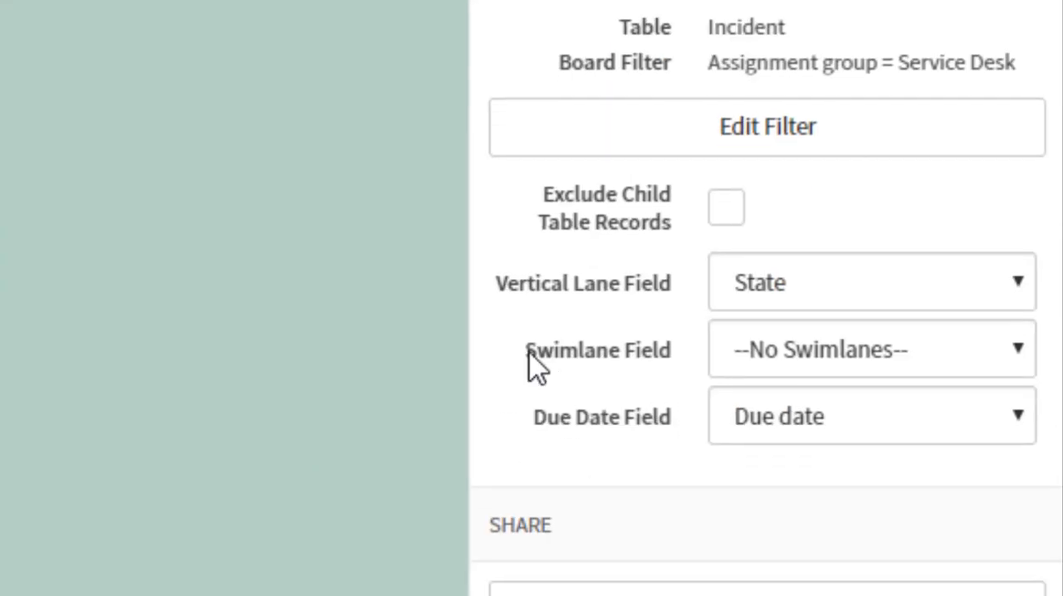
Step: Set the board's Swimlane Field to Assigned to, grouping incidents by assignee
left_click(870, 349)
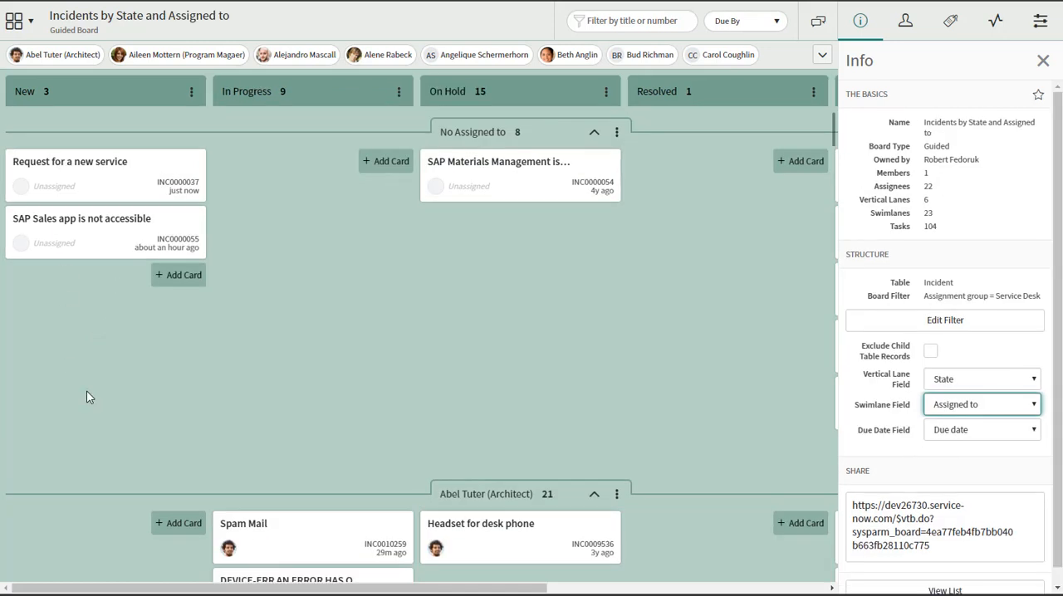
mouse_move(81, 166)
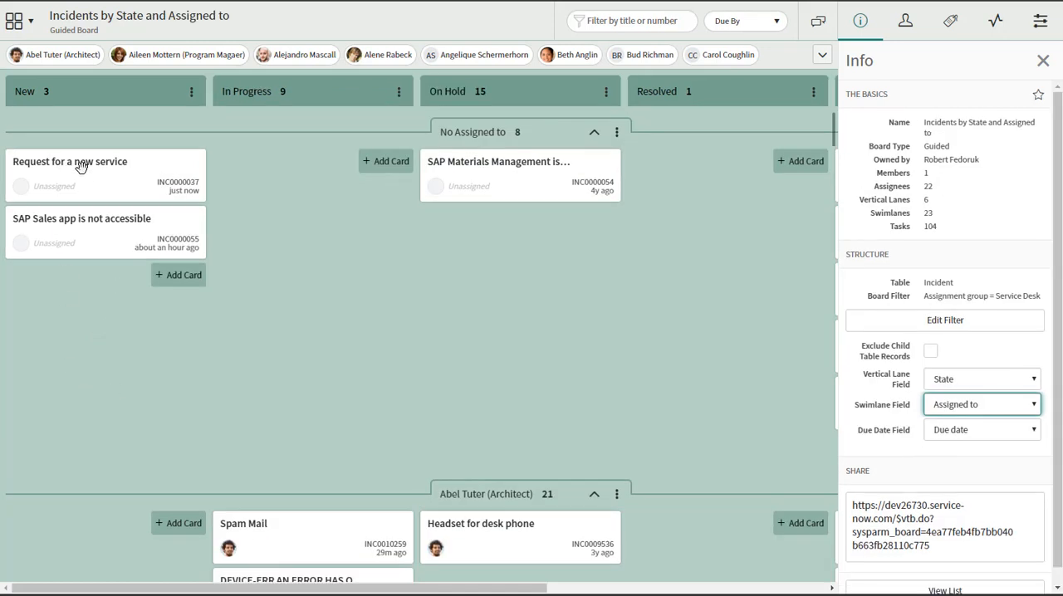